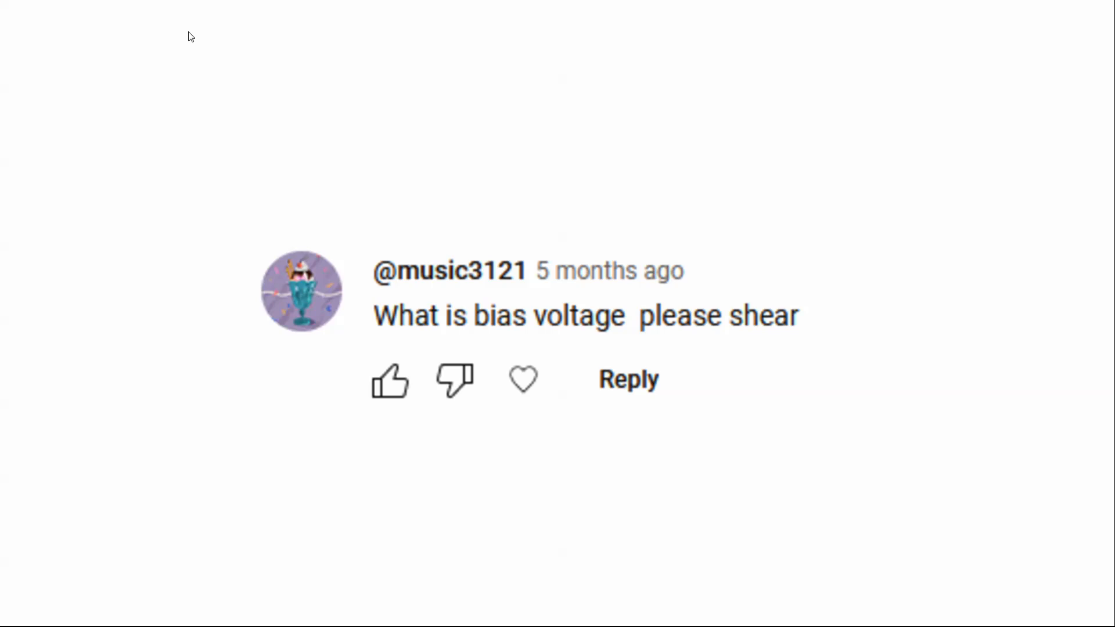
mouse_move(241, 113)
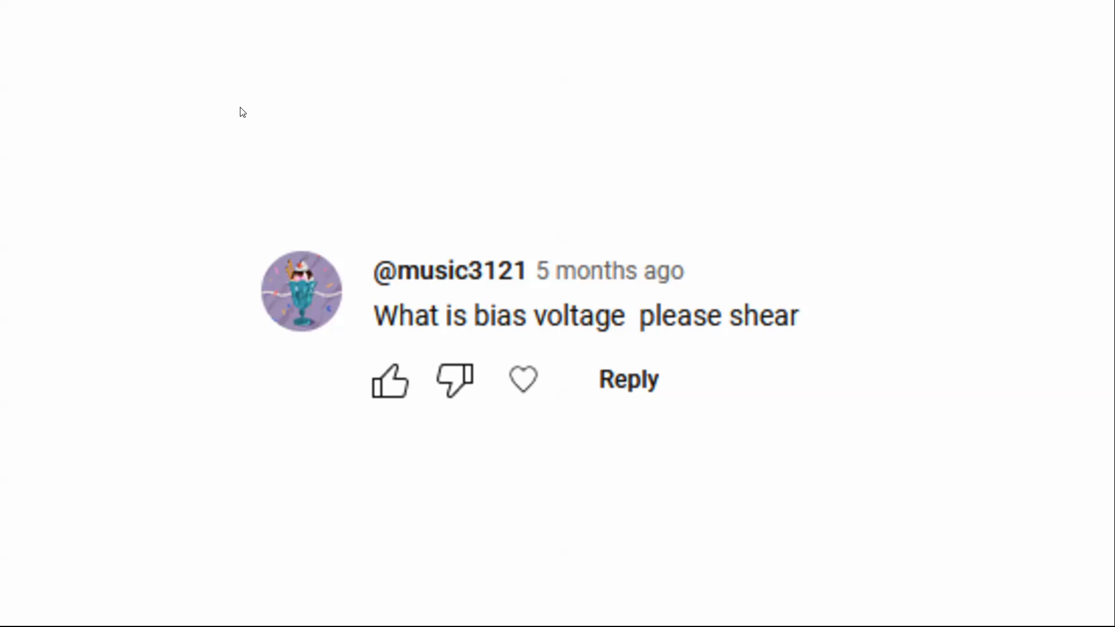